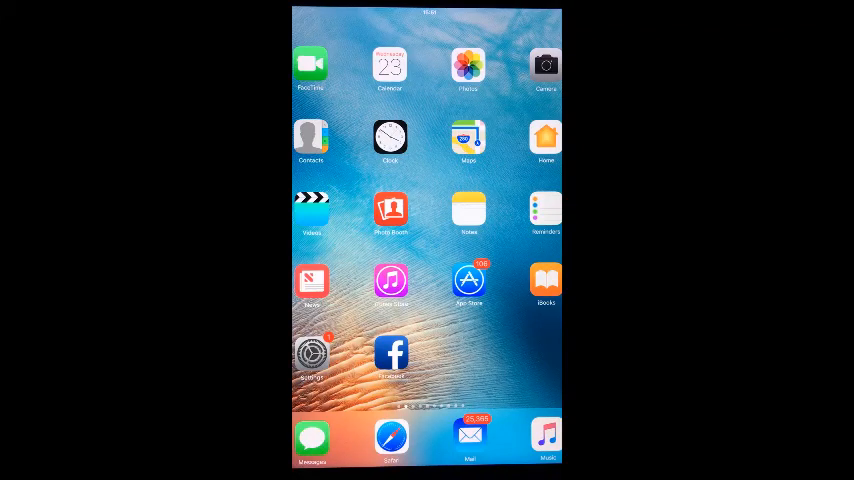
Launch Settings from the Home Screen and go to the Privacy section
click(312, 356)
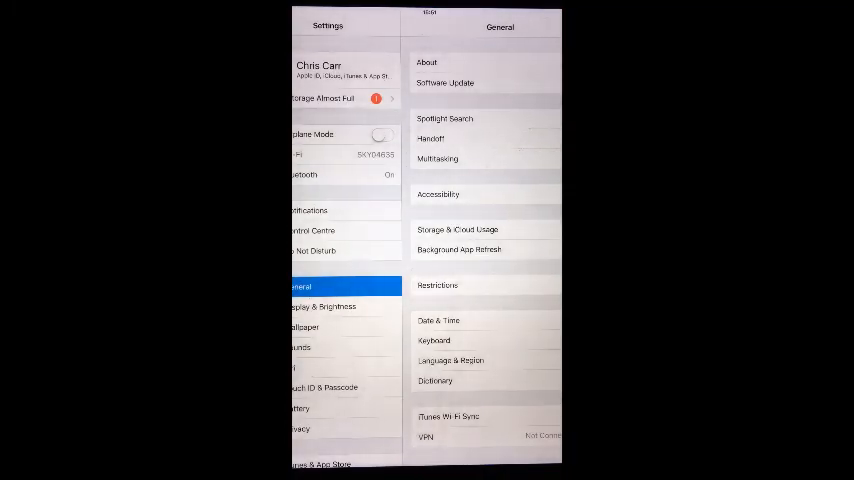
click(300, 428)
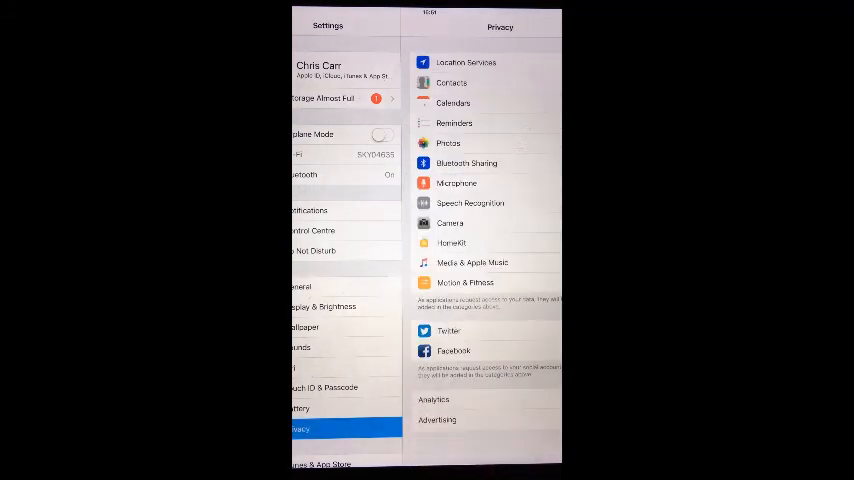
Show the Location Services per-app access list within Privacy
click(466, 62)
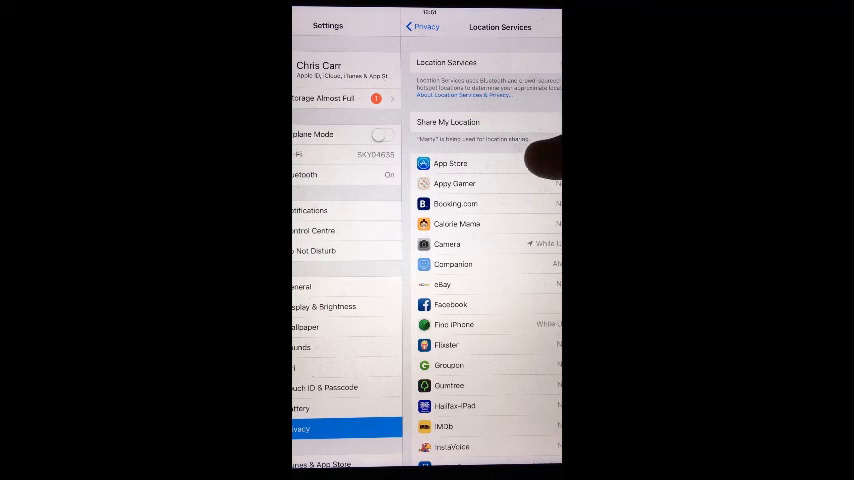
click(454, 184)
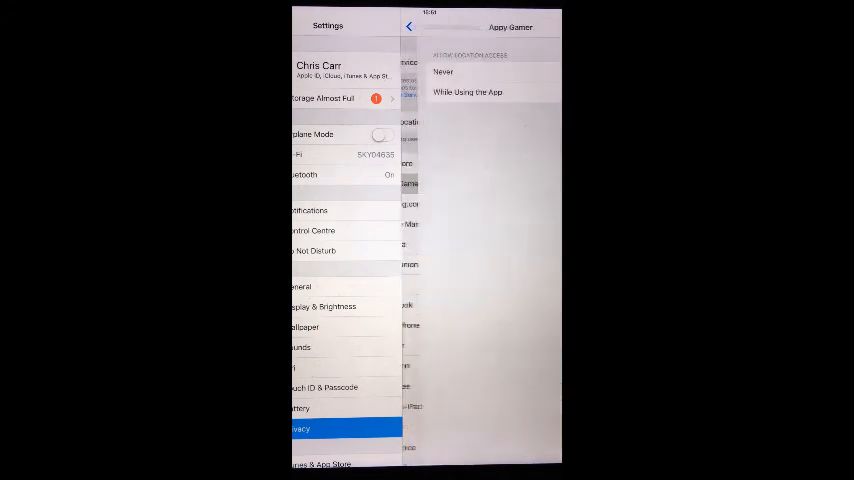
click(418, 28)
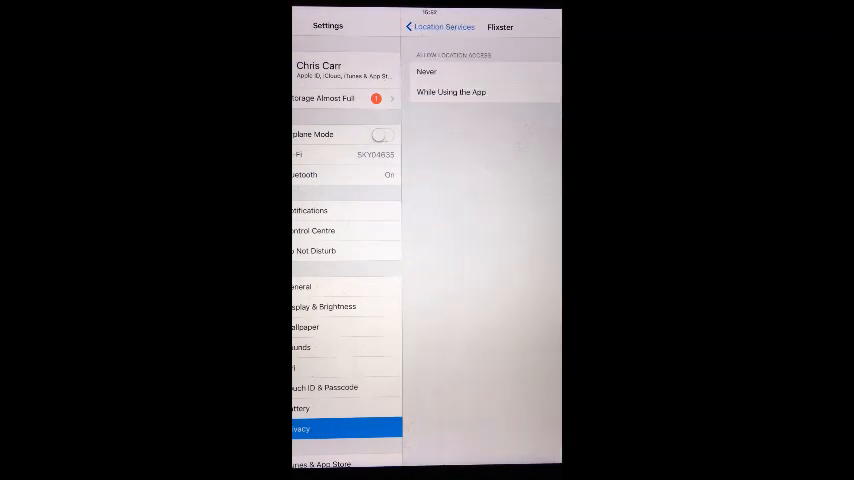
click(412, 28)
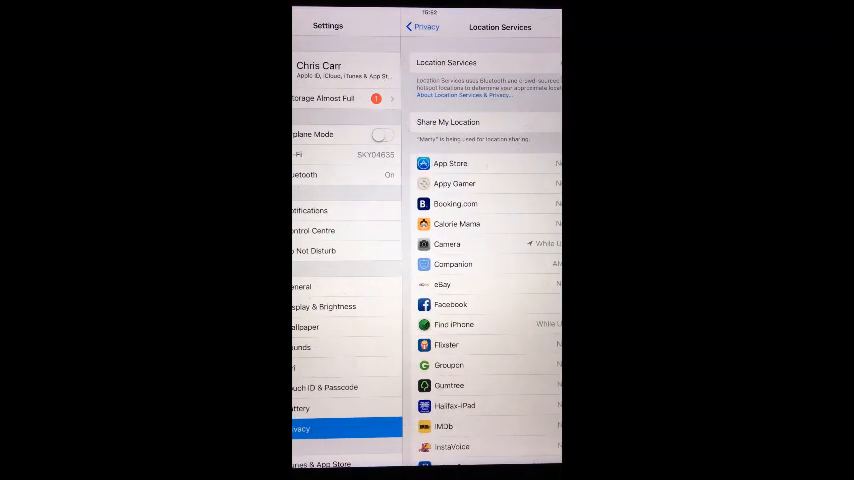
click(448, 384)
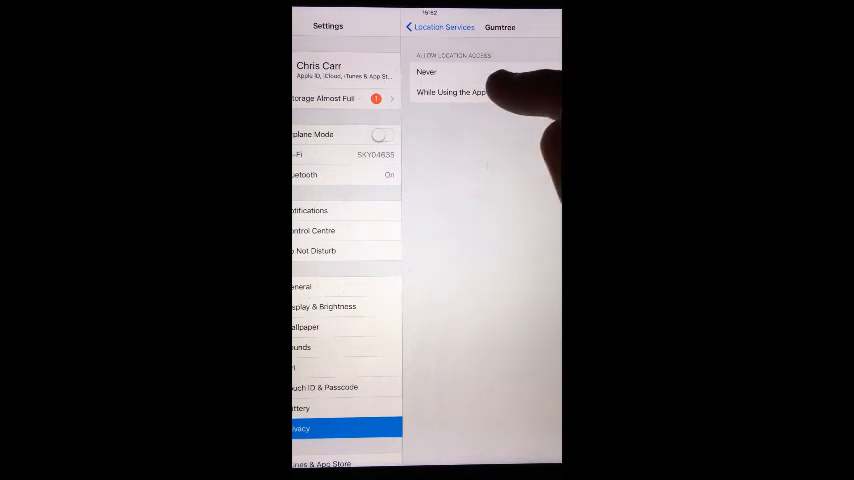
click(452, 92)
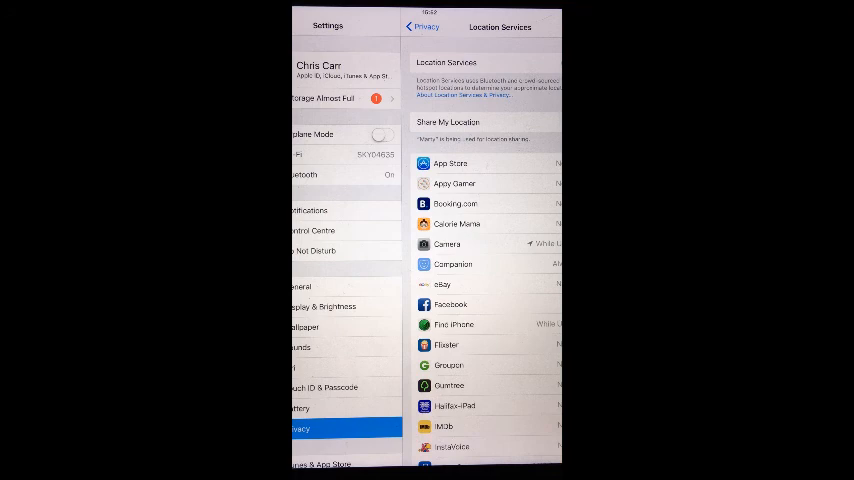
View Share My Location settings, then switch over to Contacts
click(448, 122)
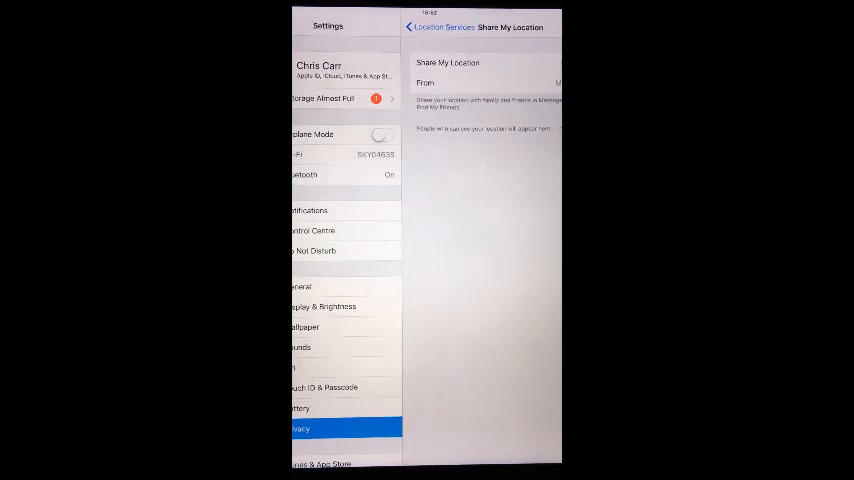
click(420, 28)
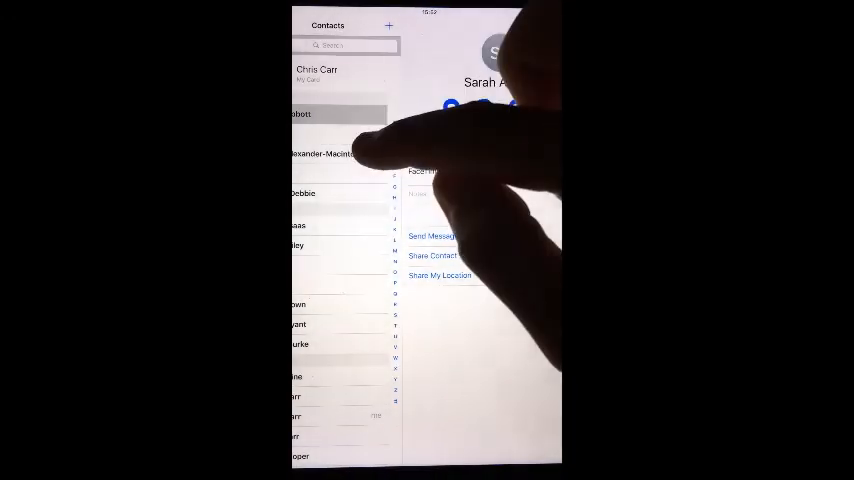
click(322, 152)
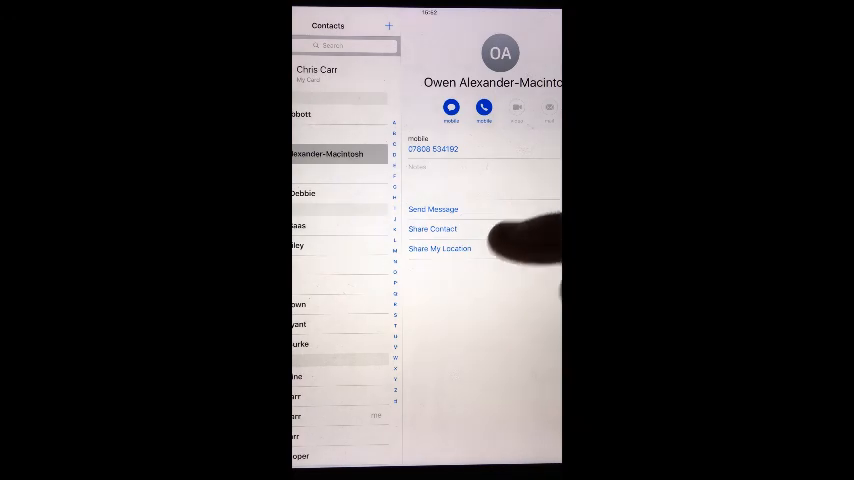
click(440, 250)
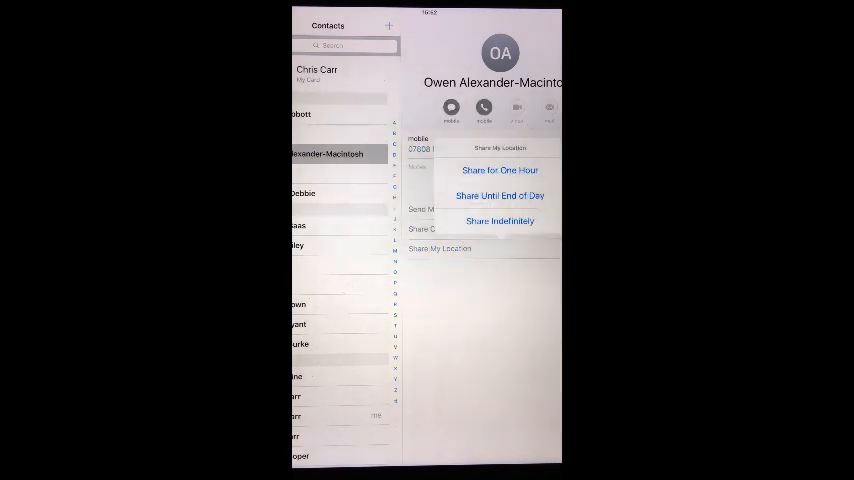